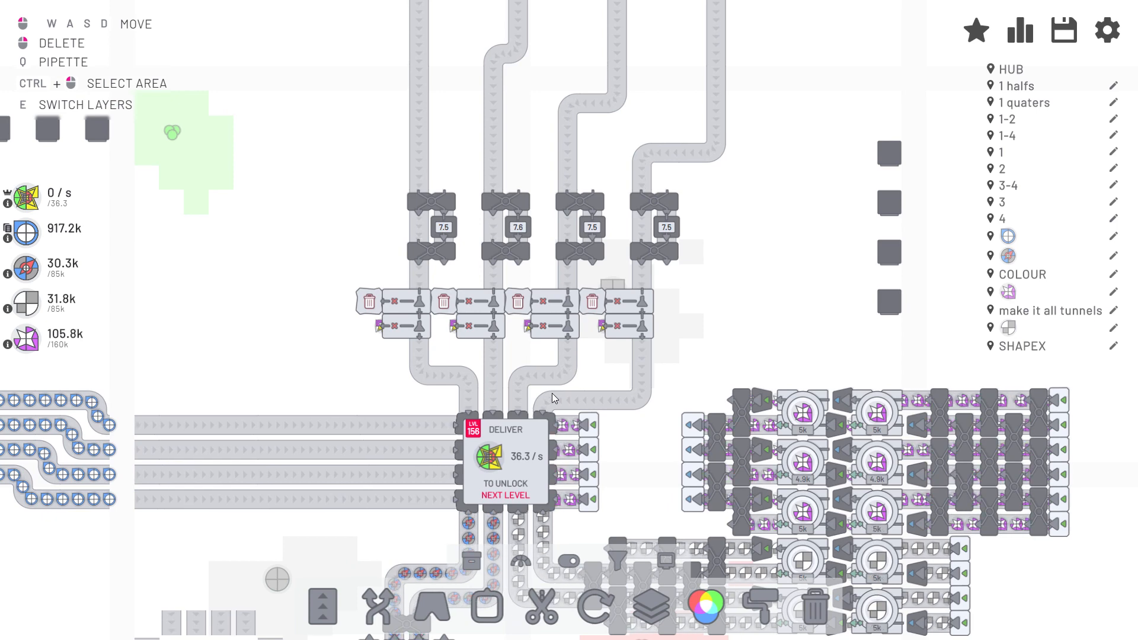
# Step: Switch to the wires layer and bring the 0/1 signal timer circuit into view
pyautogui.click(485, 611)
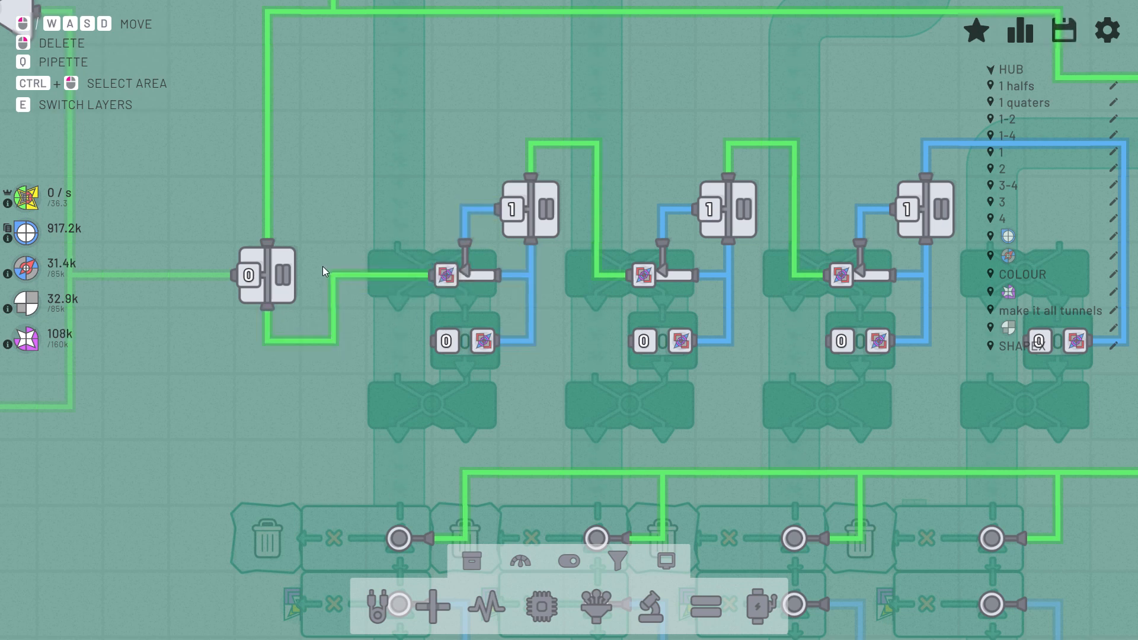
pyautogui.click(1063, 30)
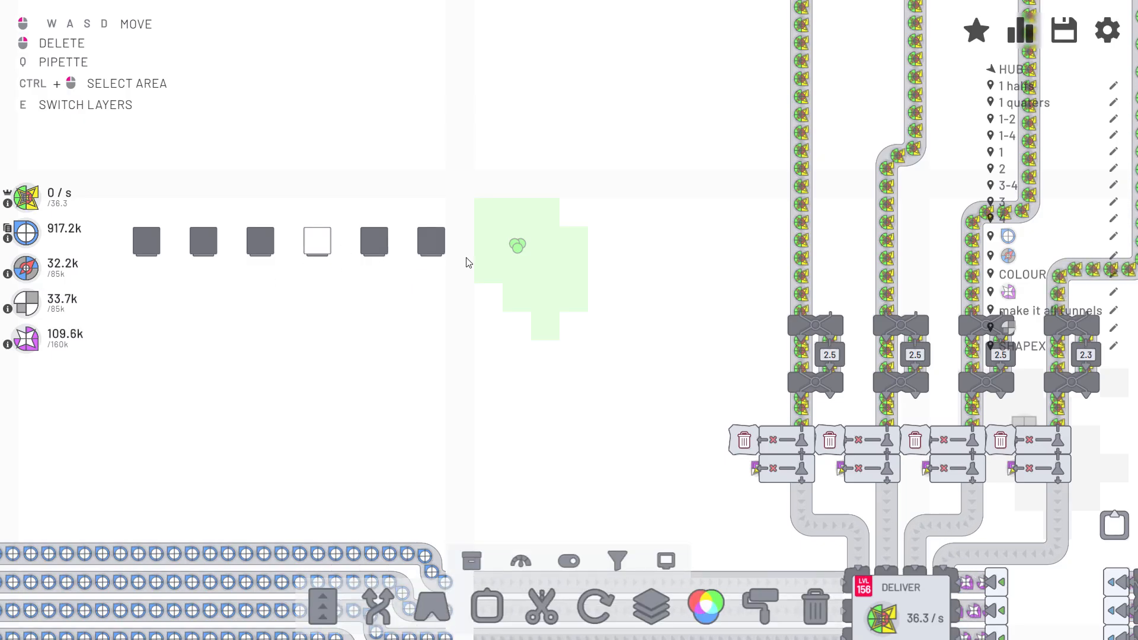
# Step: Return to the regular layer to view the signal lamps left of the hub feed lines
pyautogui.click(372, 242)
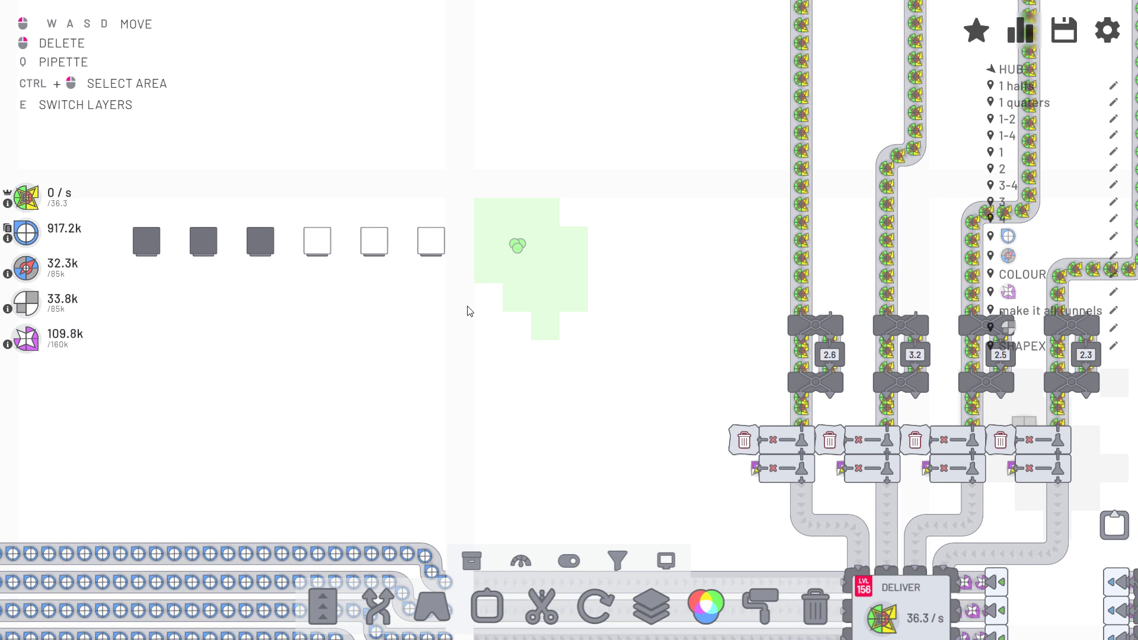
pyautogui.click(259, 241)
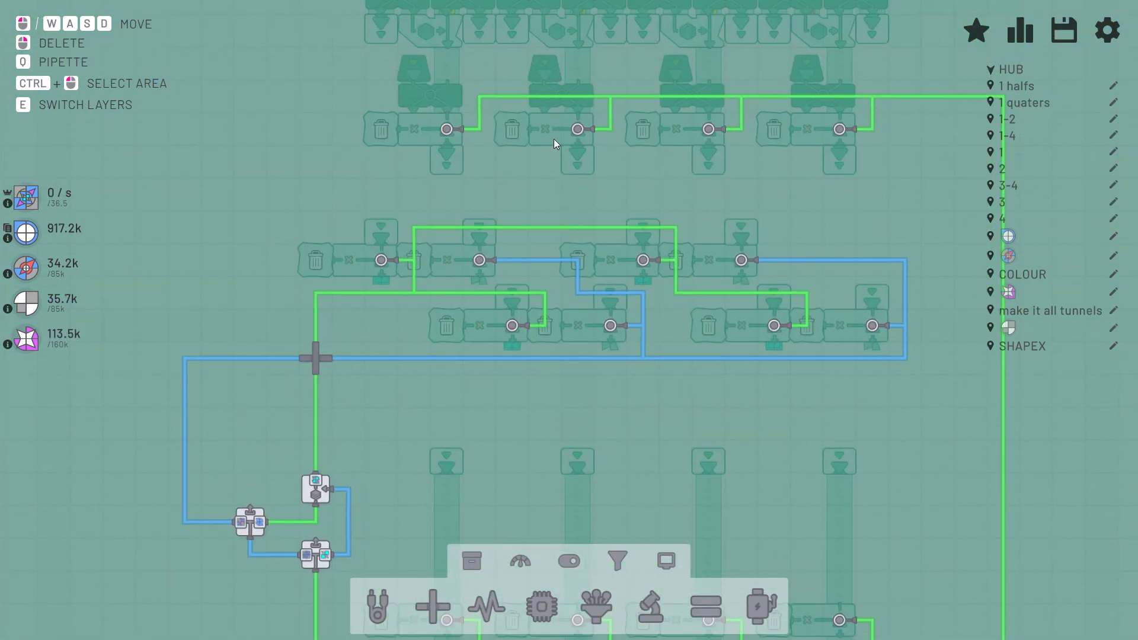
pyautogui.moveTo(485, 426)
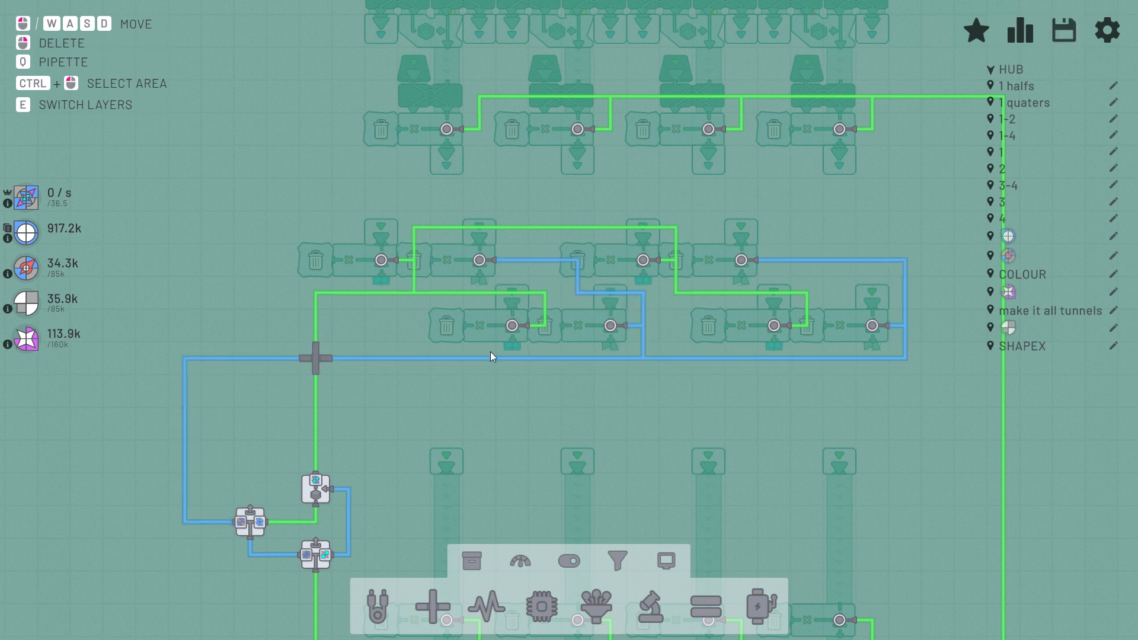
# Step: Switch to the wires layer to view the logic gate cluster below the station rows
pyautogui.click(1064, 31)
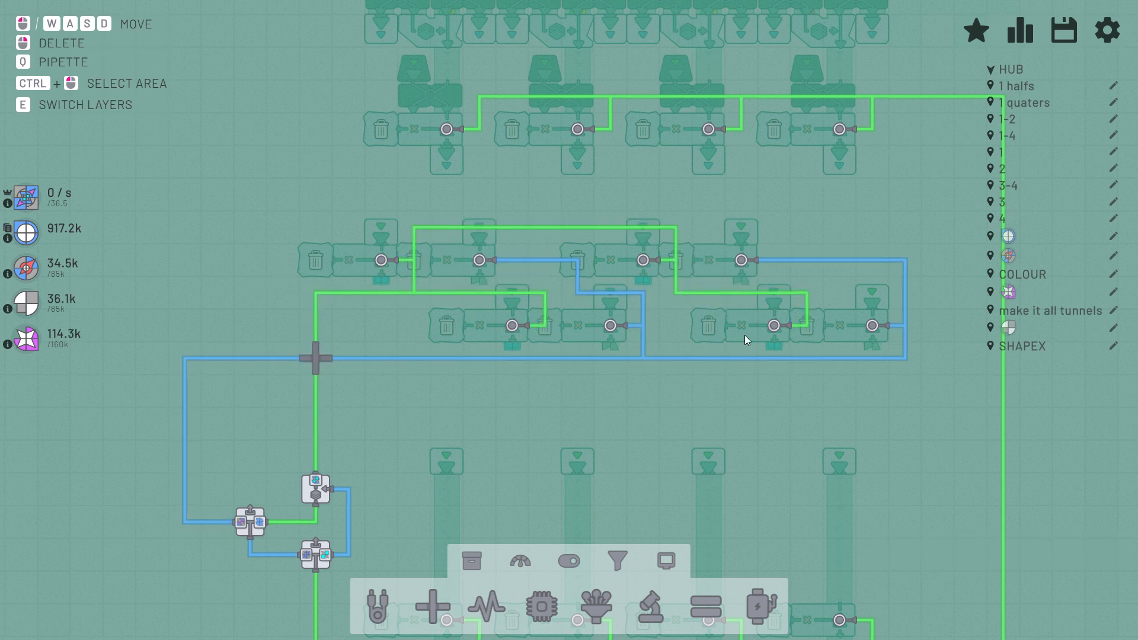
pyautogui.moveTo(308, 441)
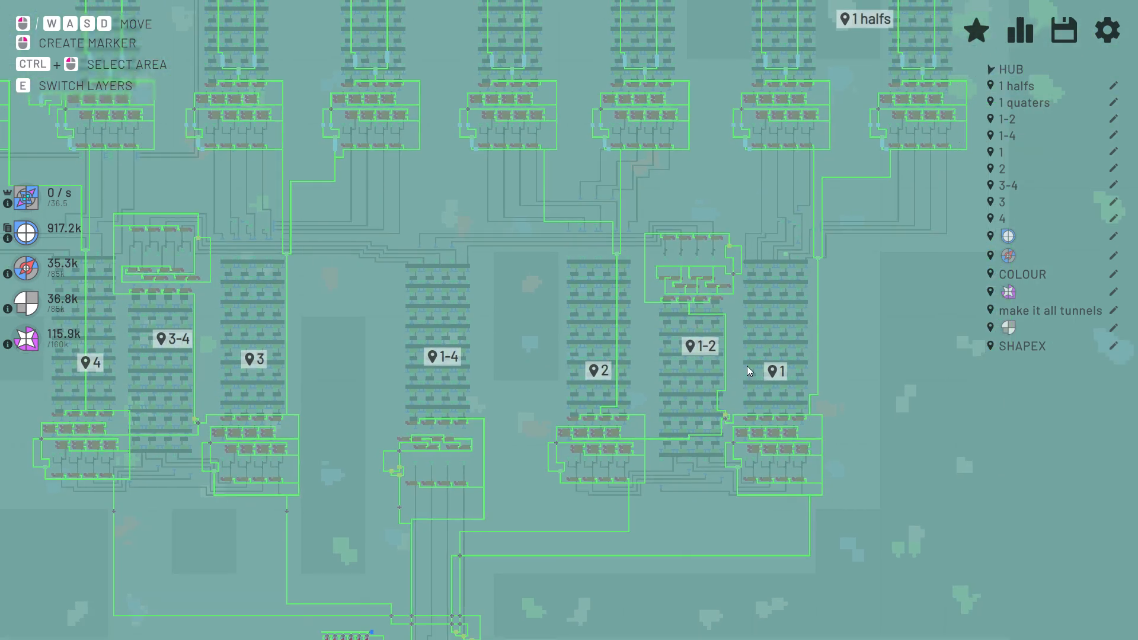
pyautogui.moveTo(702, 526)
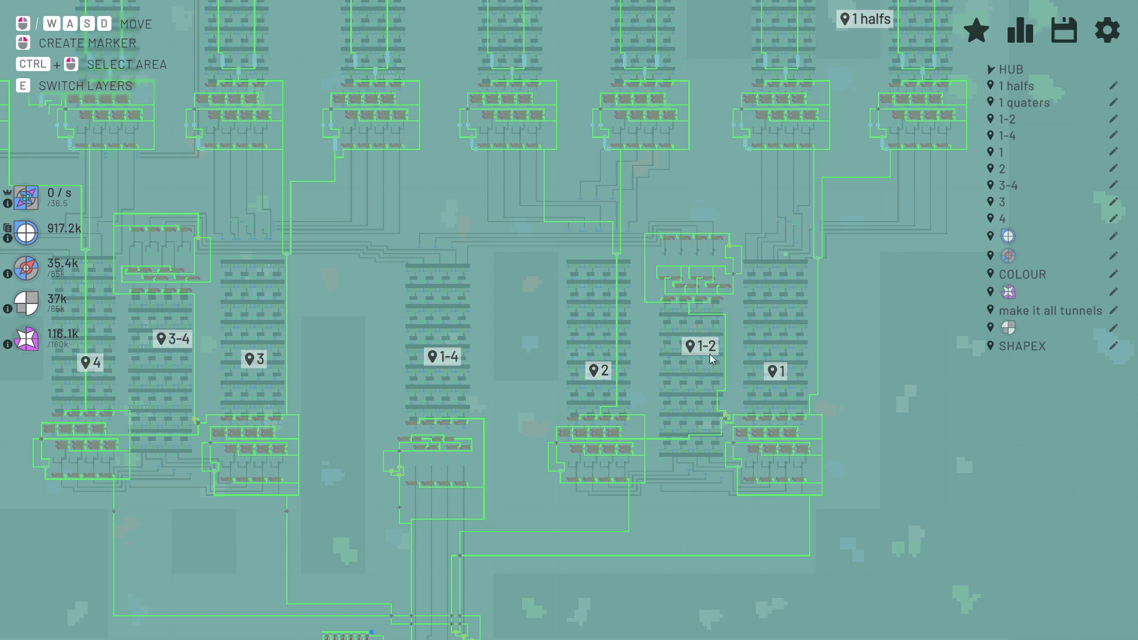
pyautogui.moveTo(168, 386)
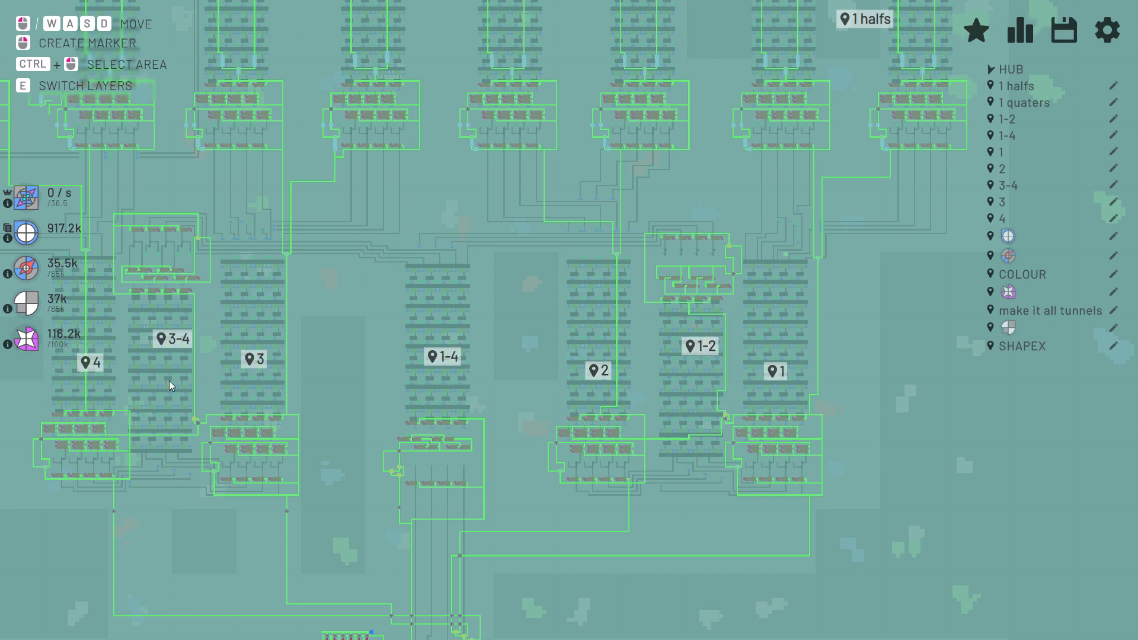
# Step: Zoom out to the wires-layer map overview showing areas 1, 1-2, 2, 1-4, 3, 3-4 and 4
pyautogui.scroll(-3)
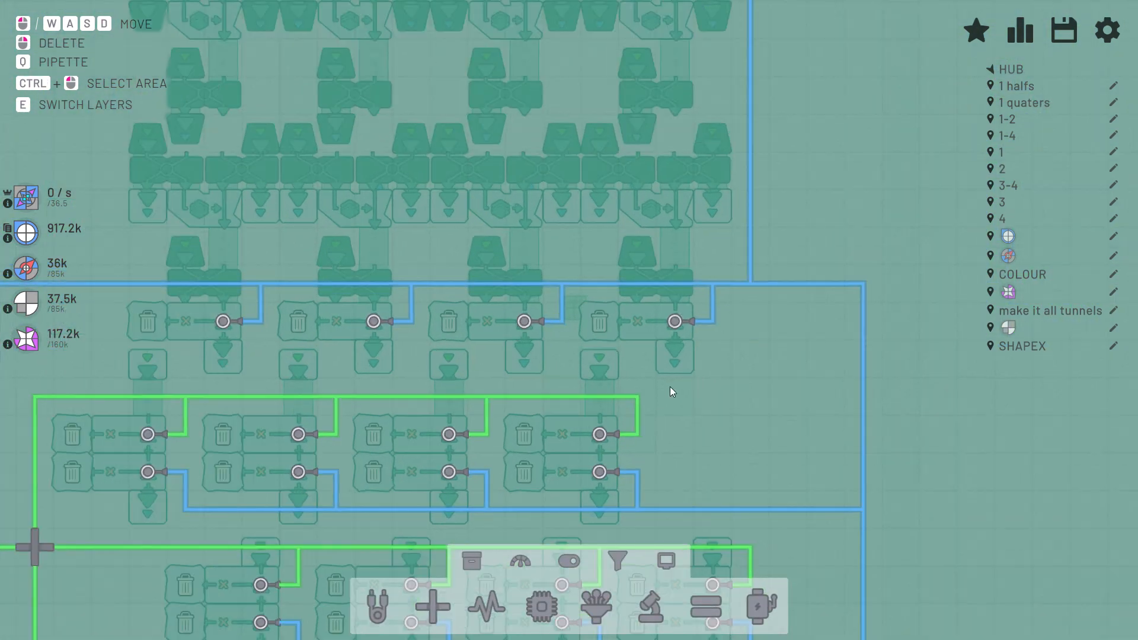
pyautogui.moveTo(665, 420)
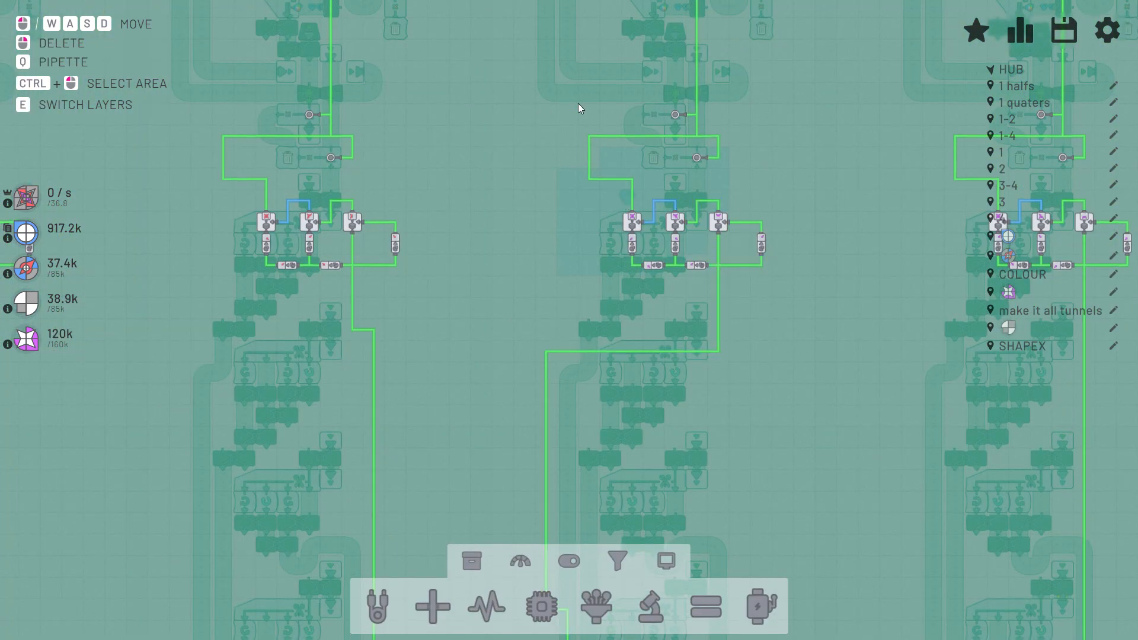
# Step: Zoom out and switch to the wires layer across the production columns
pyautogui.scroll(-3)
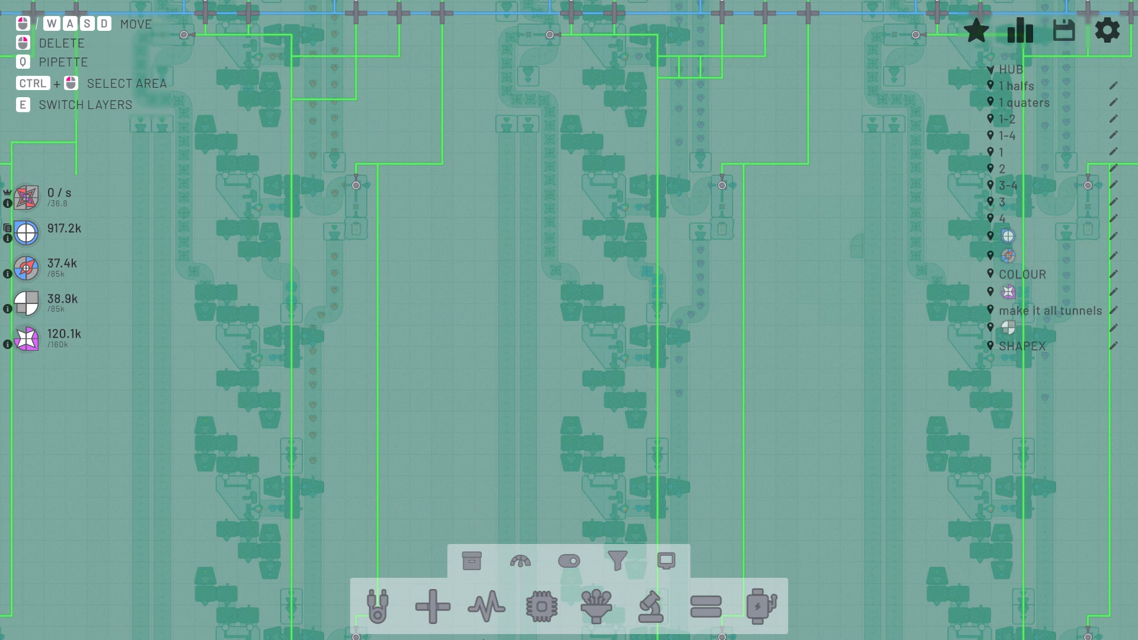
pyautogui.scroll(-3)
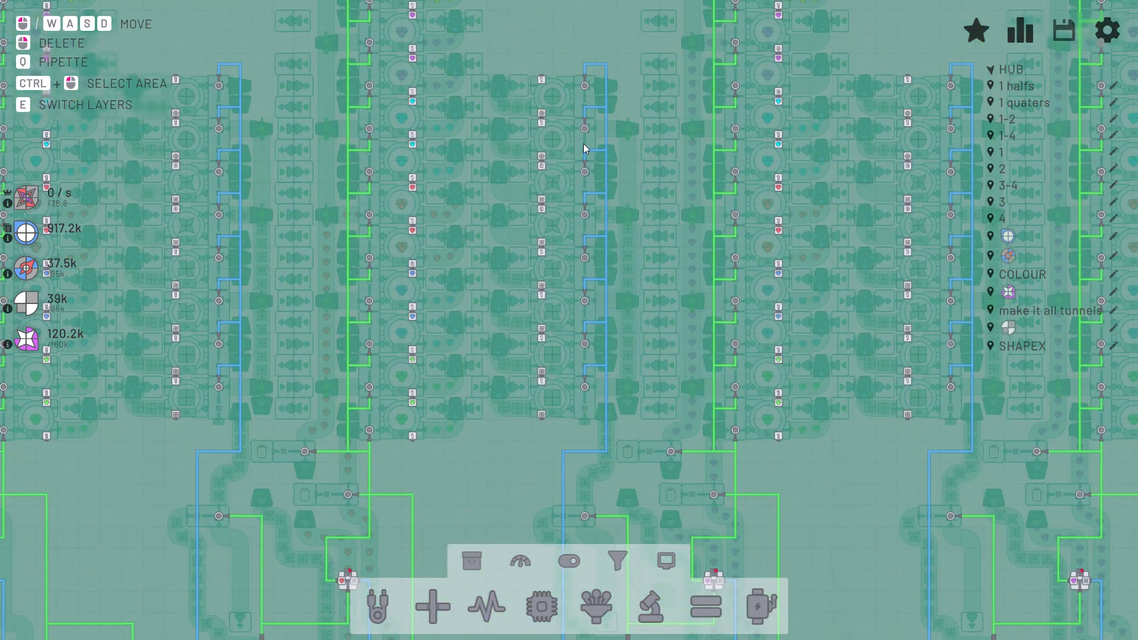
pyautogui.click(1063, 29)
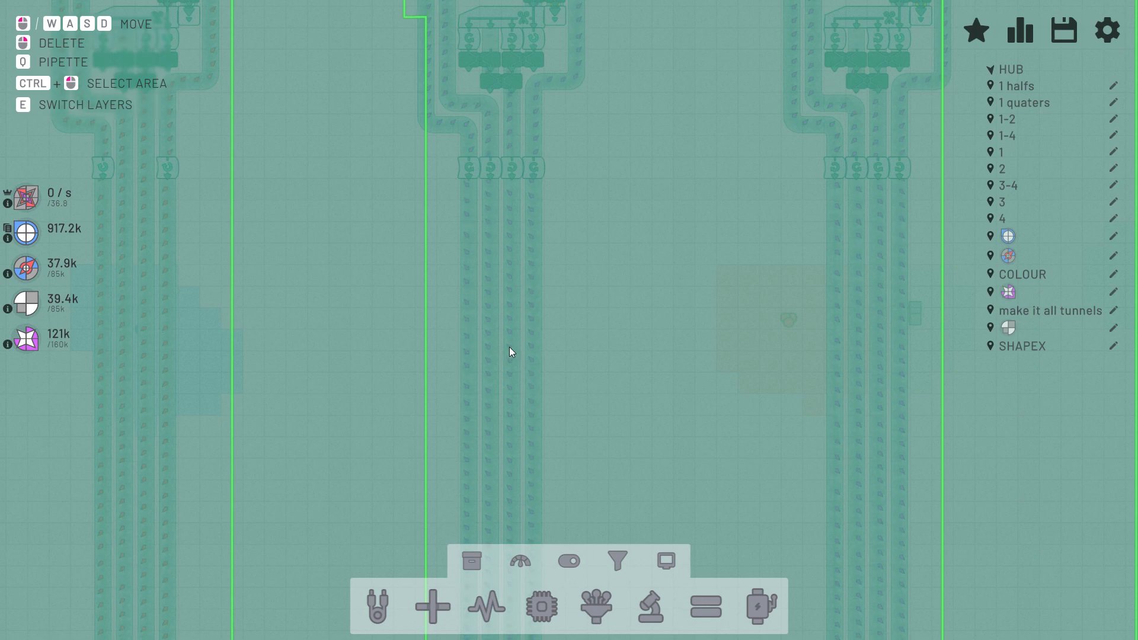
pyautogui.moveTo(753, 397)
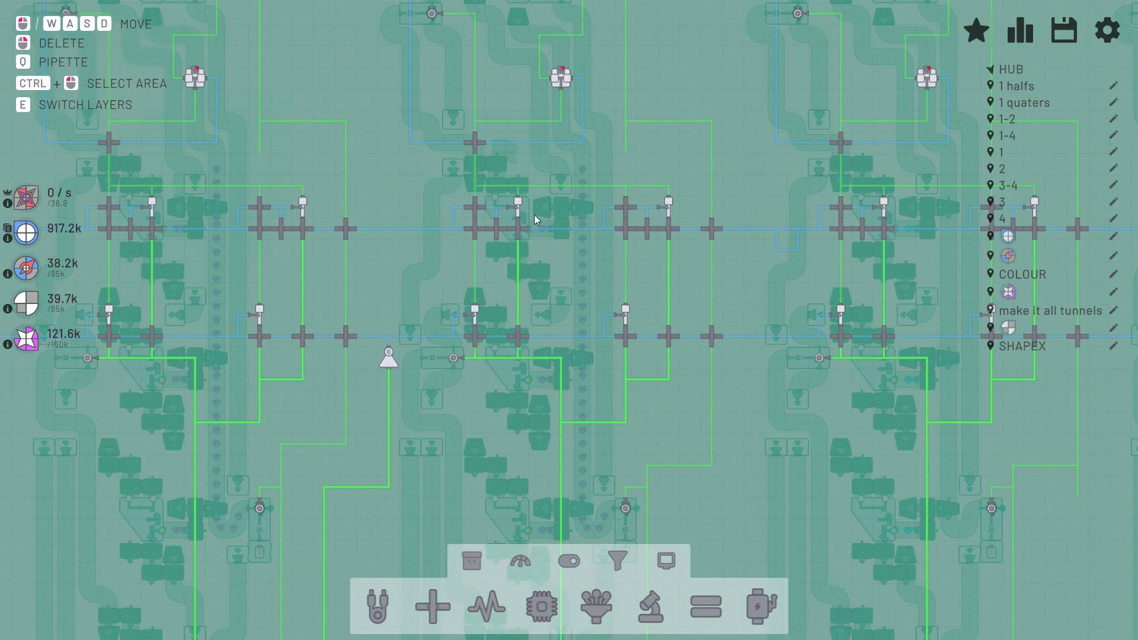
pyautogui.moveTo(463, 474)
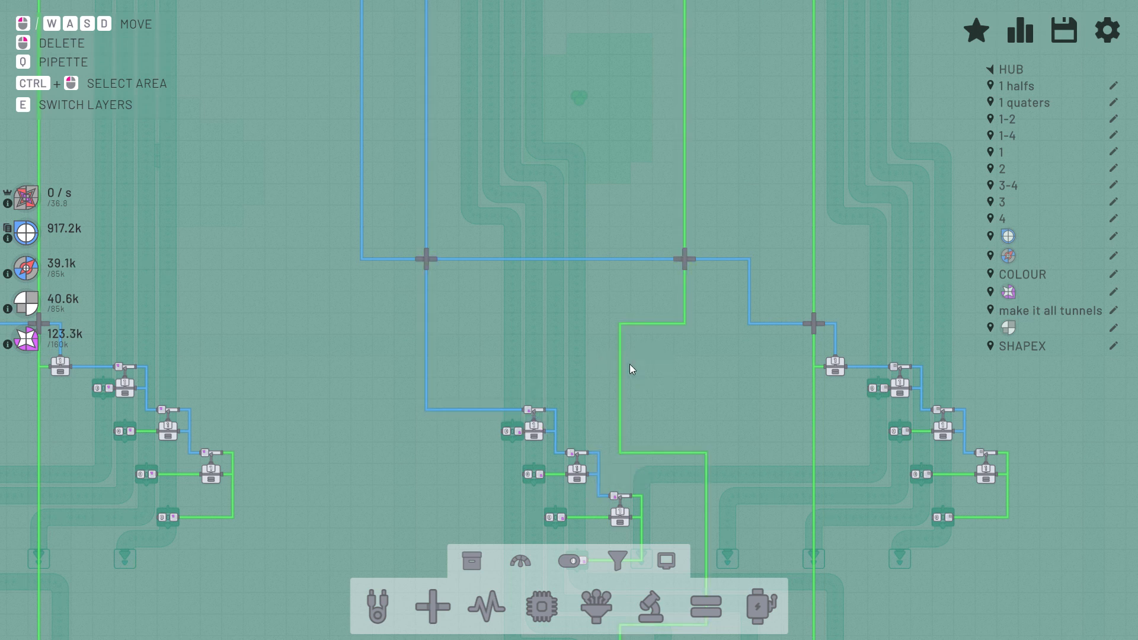
pyautogui.moveTo(483, 141)
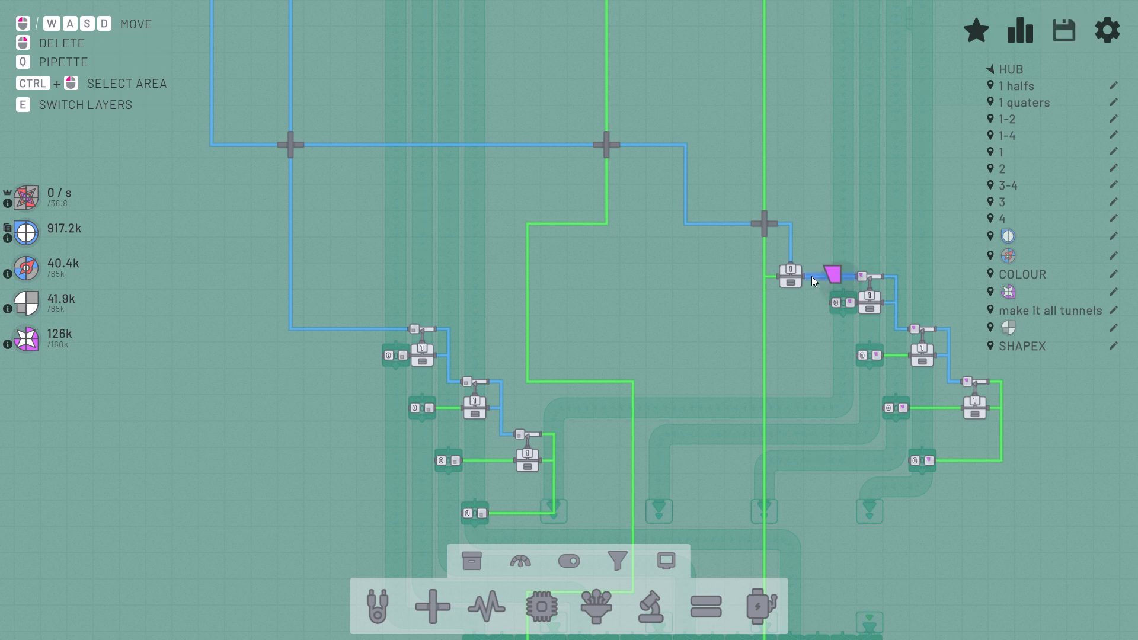
# Step: Bring up the gate chain fed by the pink shape constant signal
pyautogui.click(1064, 31)
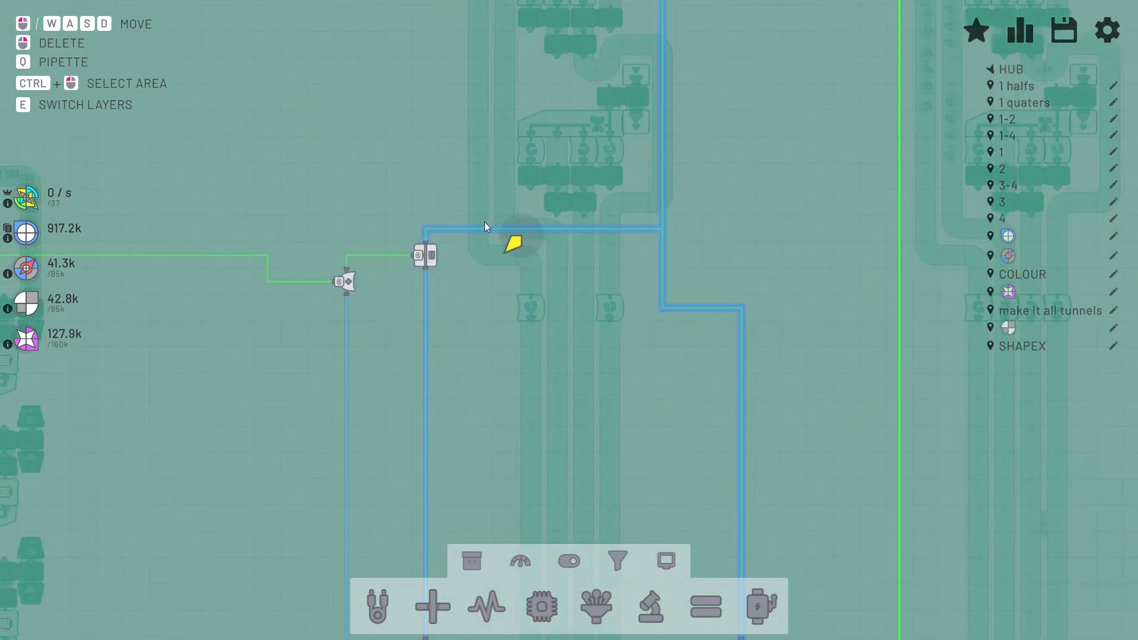
pyautogui.moveTo(479, 233)
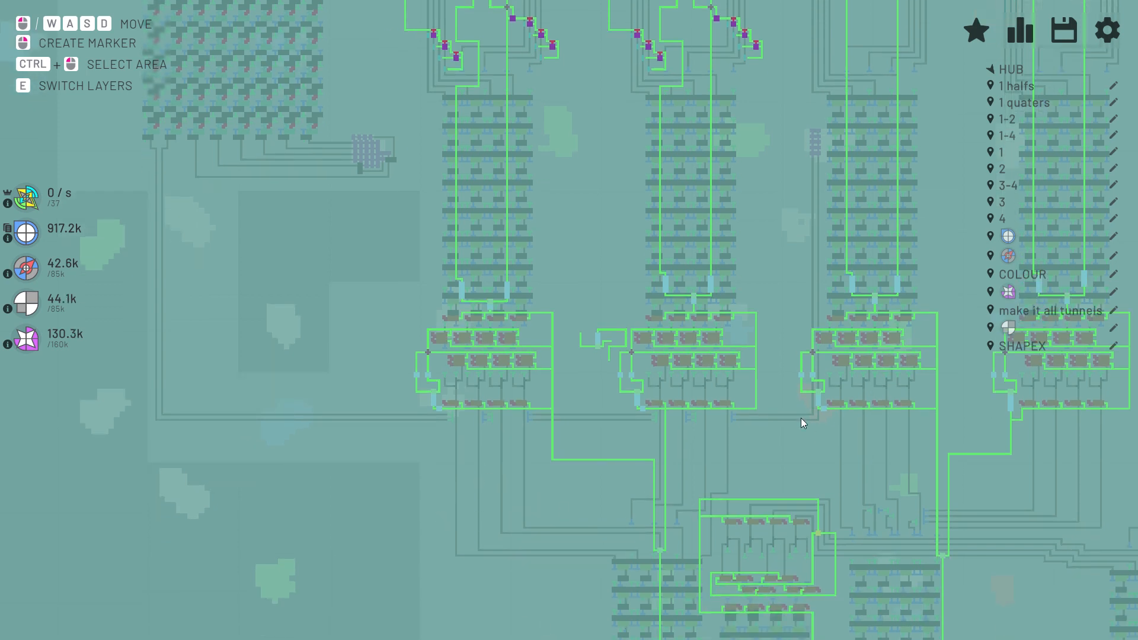
pyautogui.moveTo(736, 472)
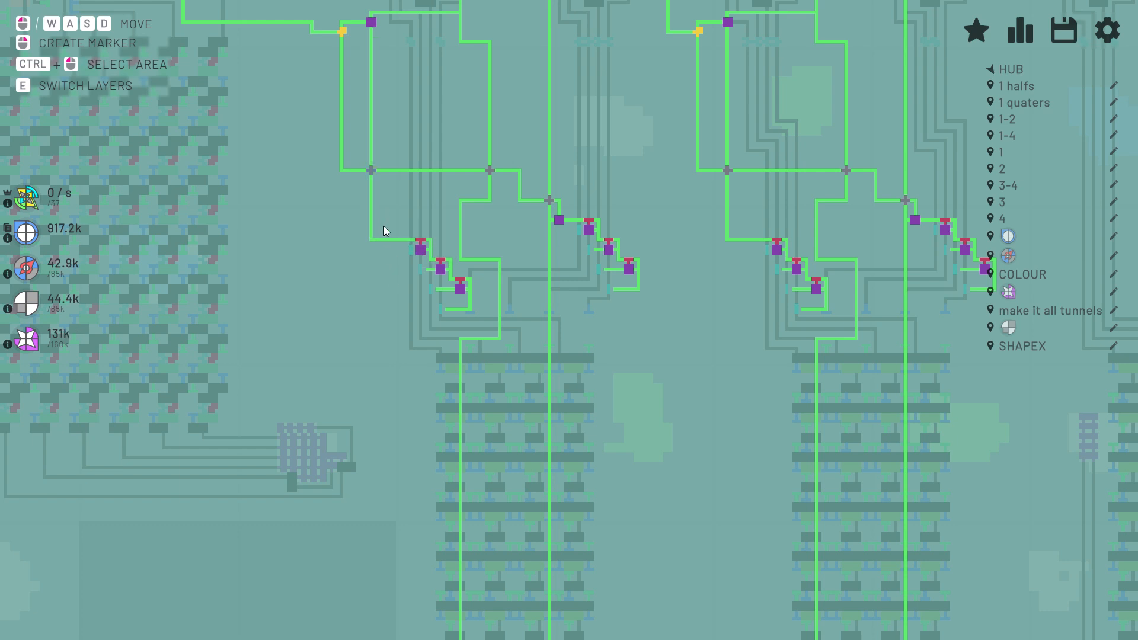
pyautogui.moveTo(471, 255)
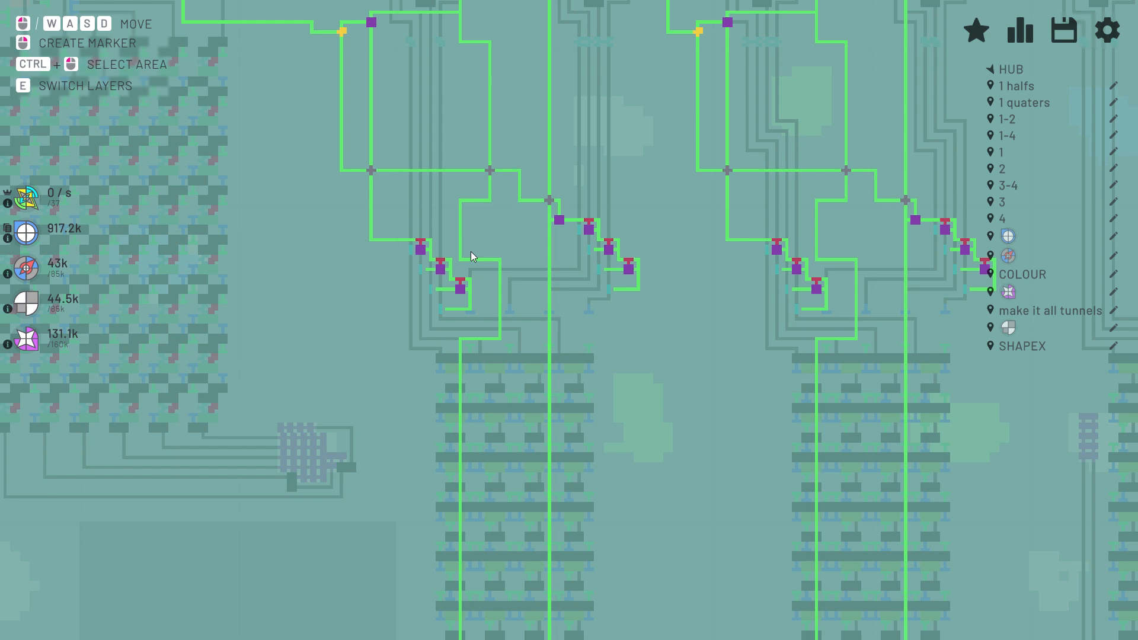
# Step: Inspect the purple gate circuits in map view, zoomed out over all builder columns
pyautogui.click(483, 265)
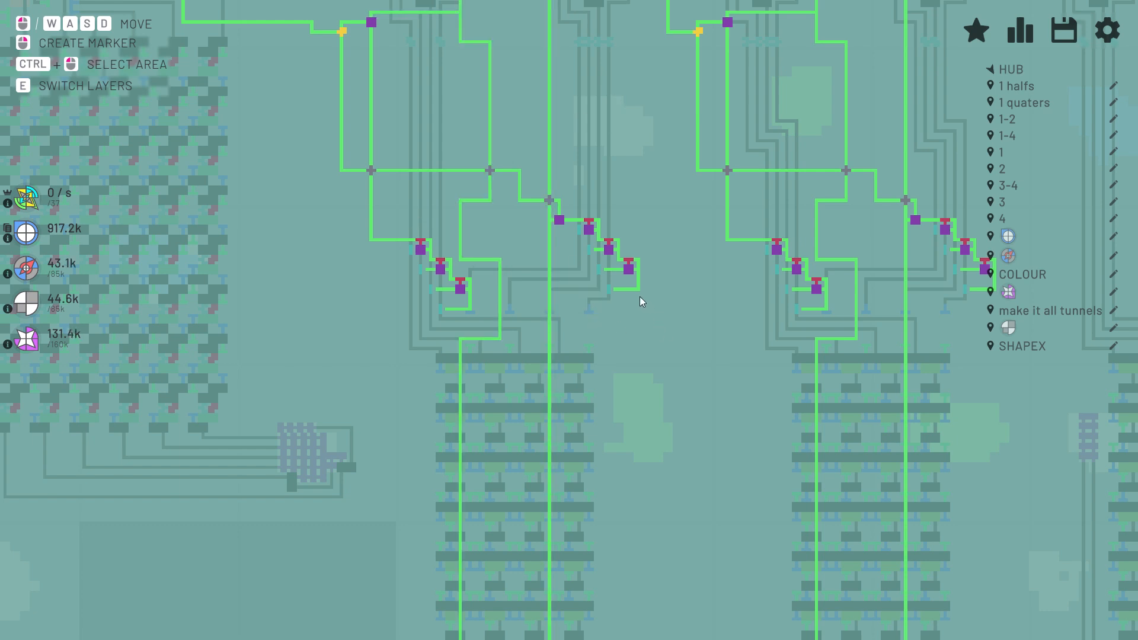
pyautogui.moveTo(592, 442)
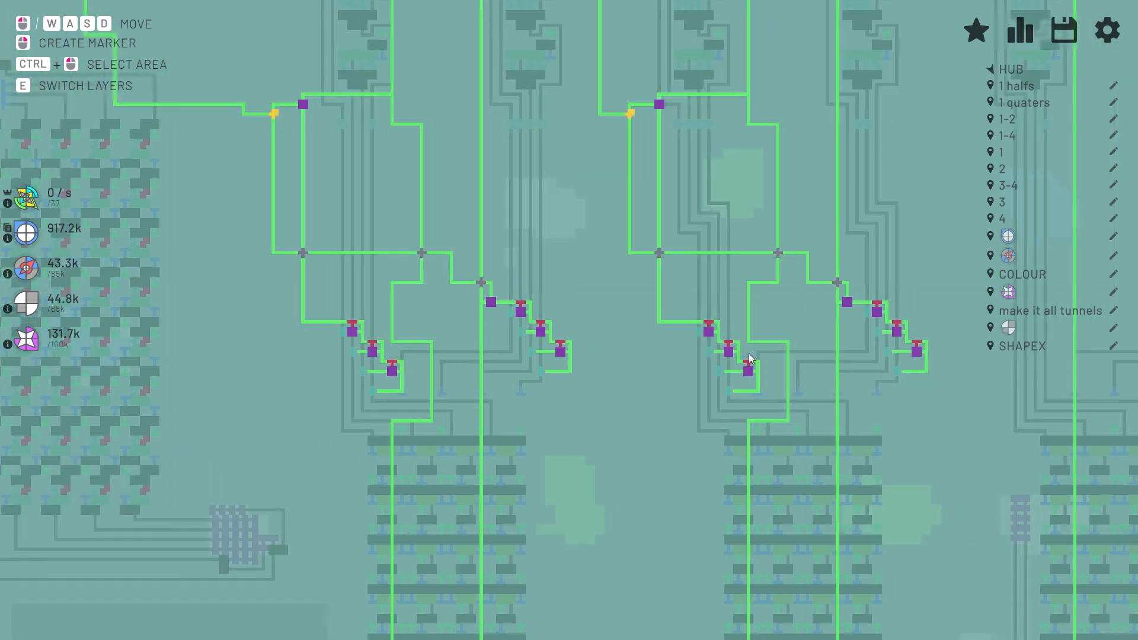
pyautogui.moveTo(621, 345)
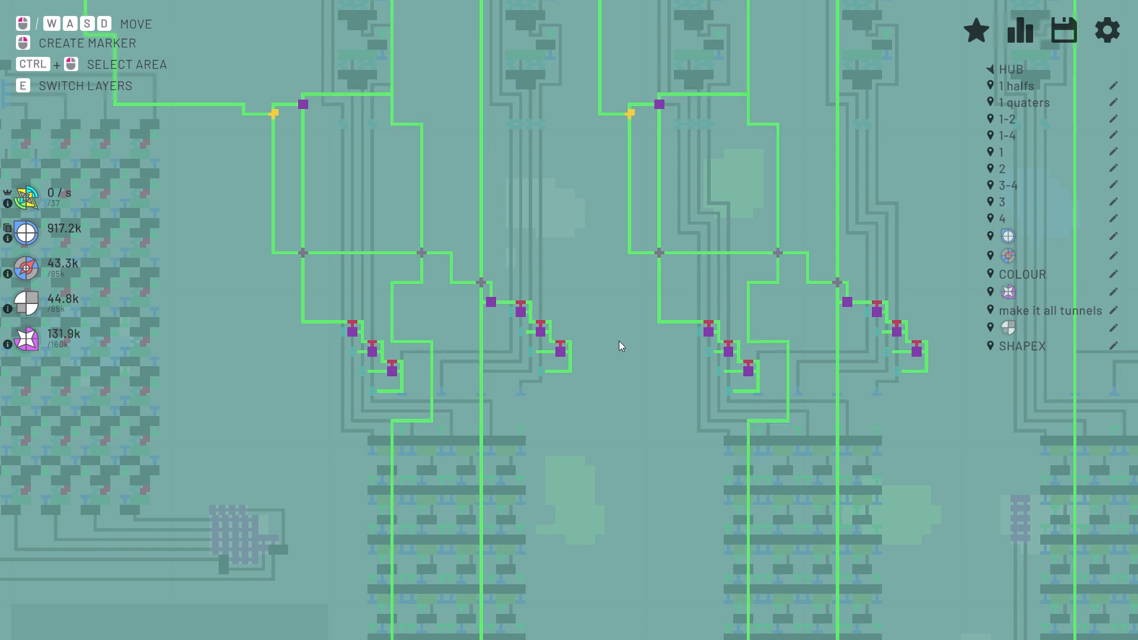
pyautogui.moveTo(774, 323)
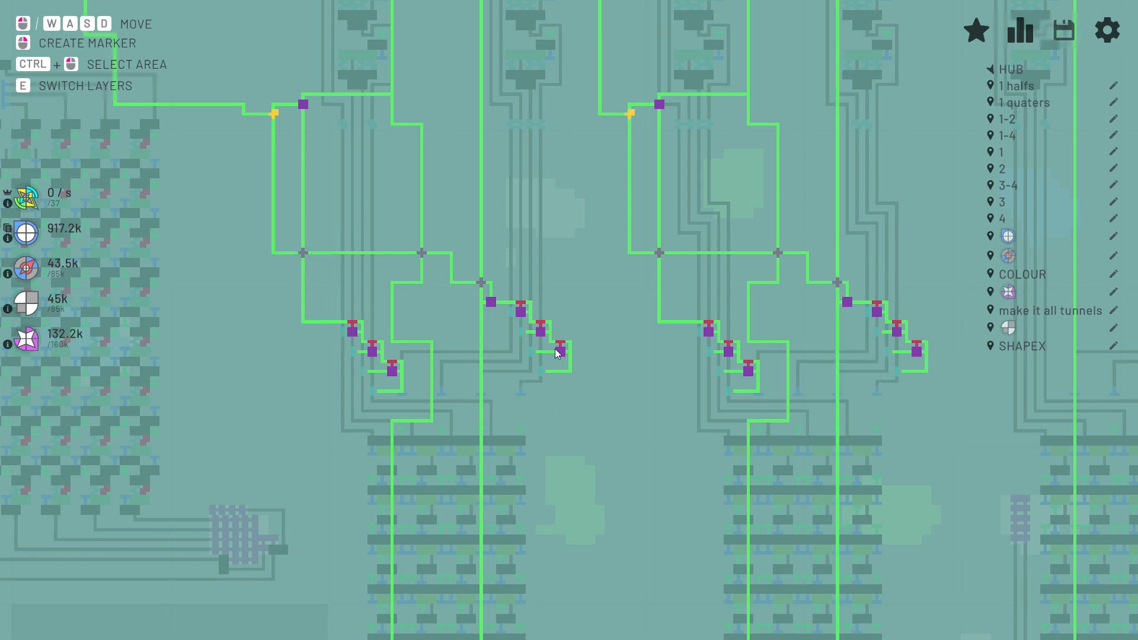
pyautogui.moveTo(722, 121)
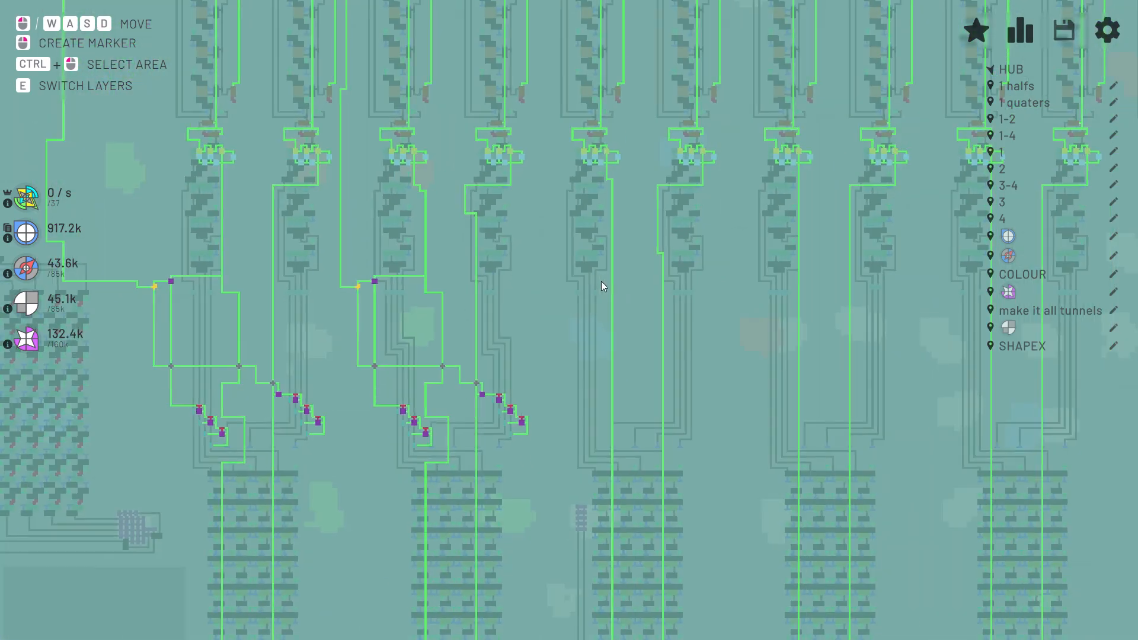
pyautogui.click(1065, 31)
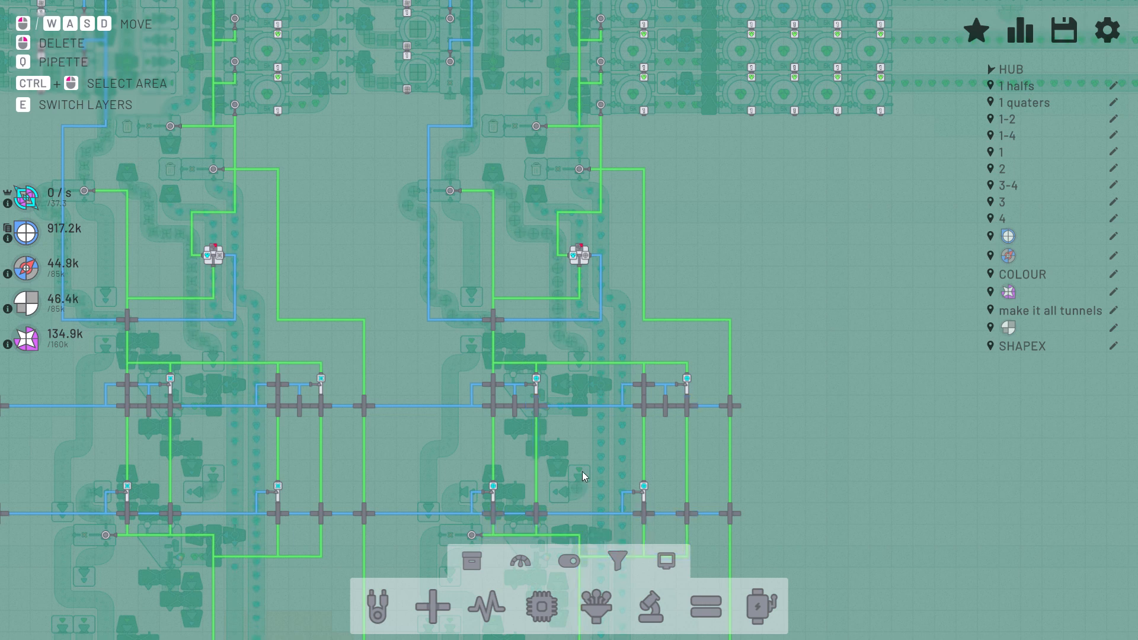
pyautogui.moveTo(261, 265)
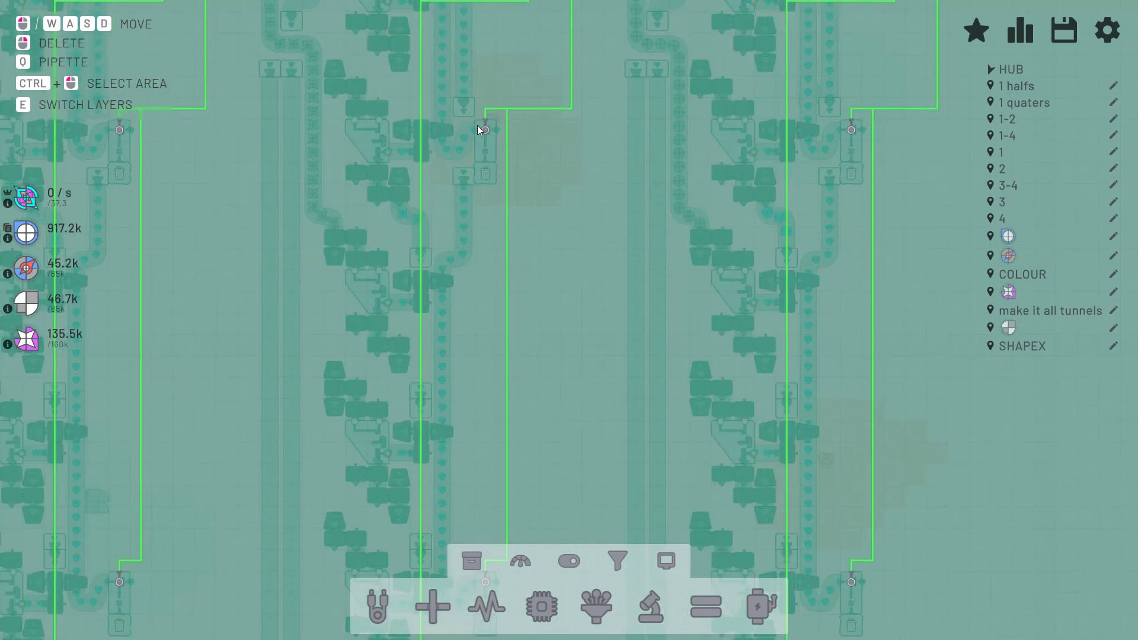
# Step: Scroll along the stacked production columns to inspect their green signal wires
pyautogui.scroll(-3)
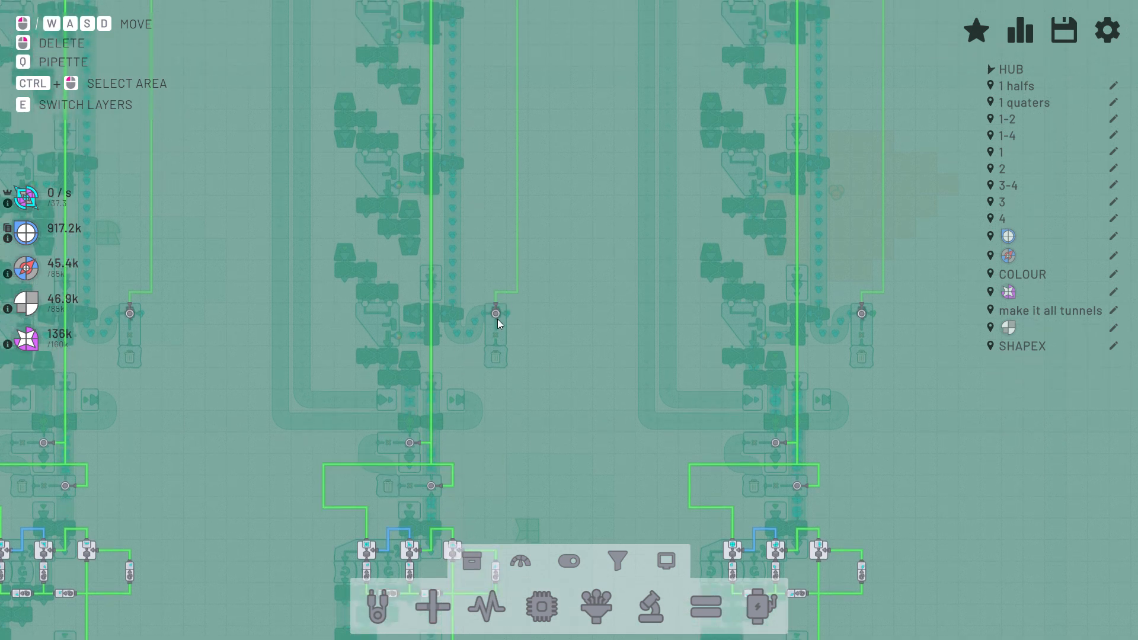
pyautogui.moveTo(492, 344)
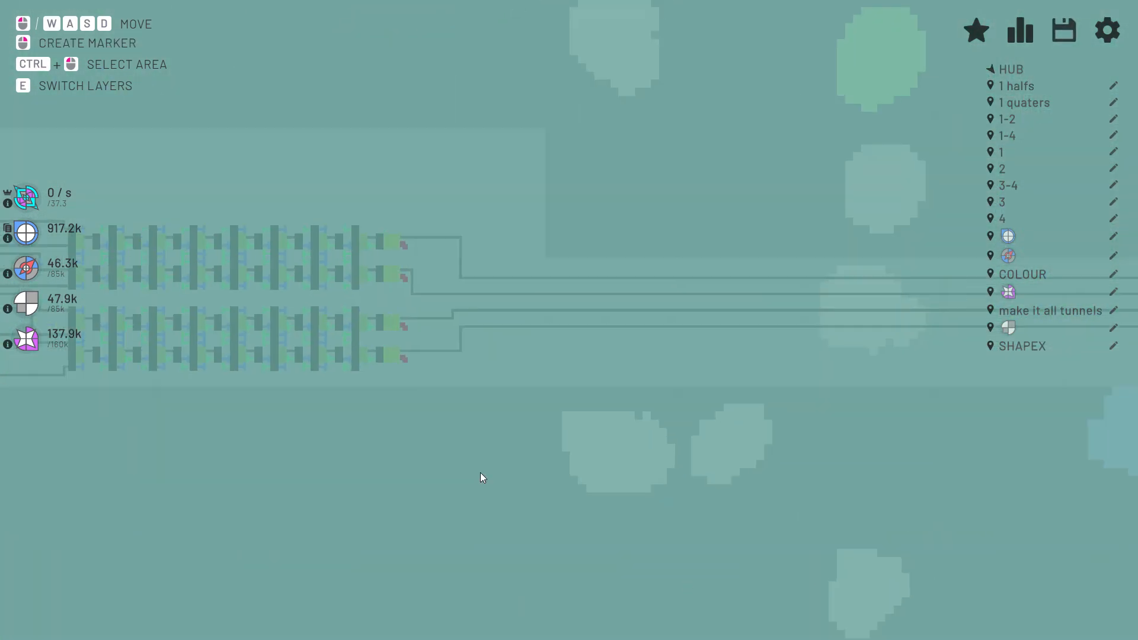
# Step: Zoom out to the map view around the HUB and its marker labels
pyautogui.click(1064, 30)
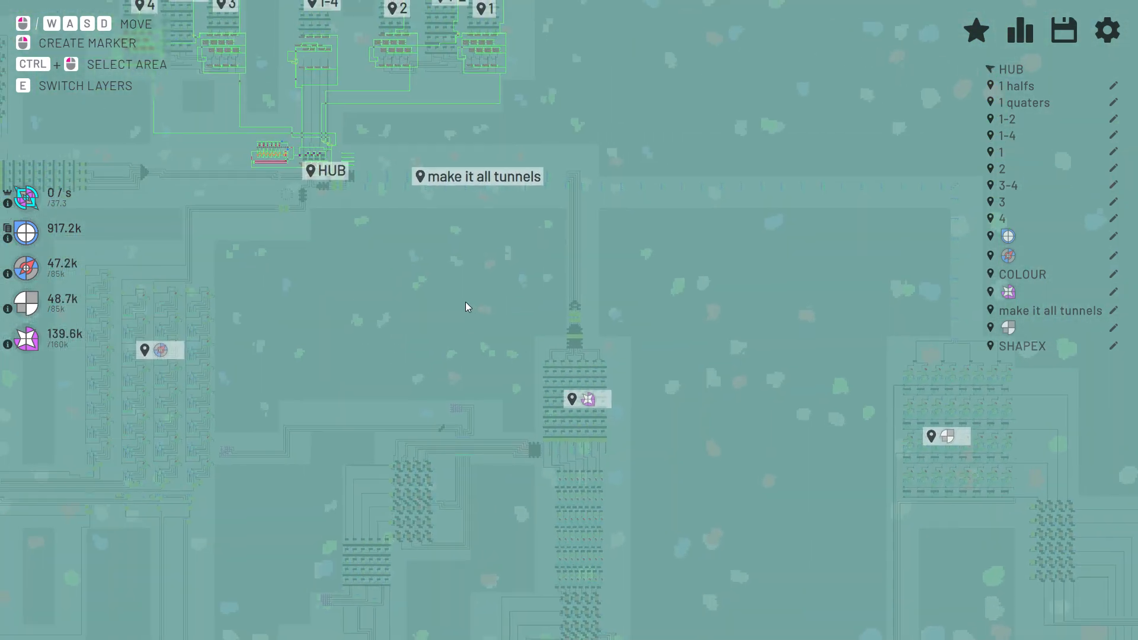
# Step: Pan the map overview to the wired shape-processing block clusters
pyautogui.click(1064, 30)
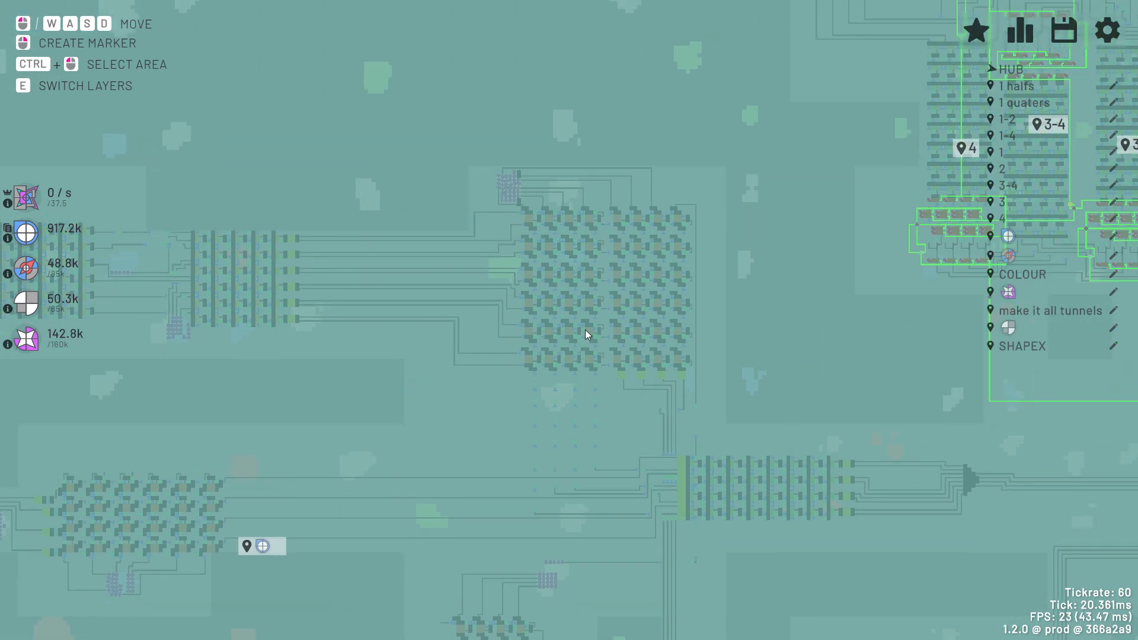
pyautogui.moveTo(610, 204)
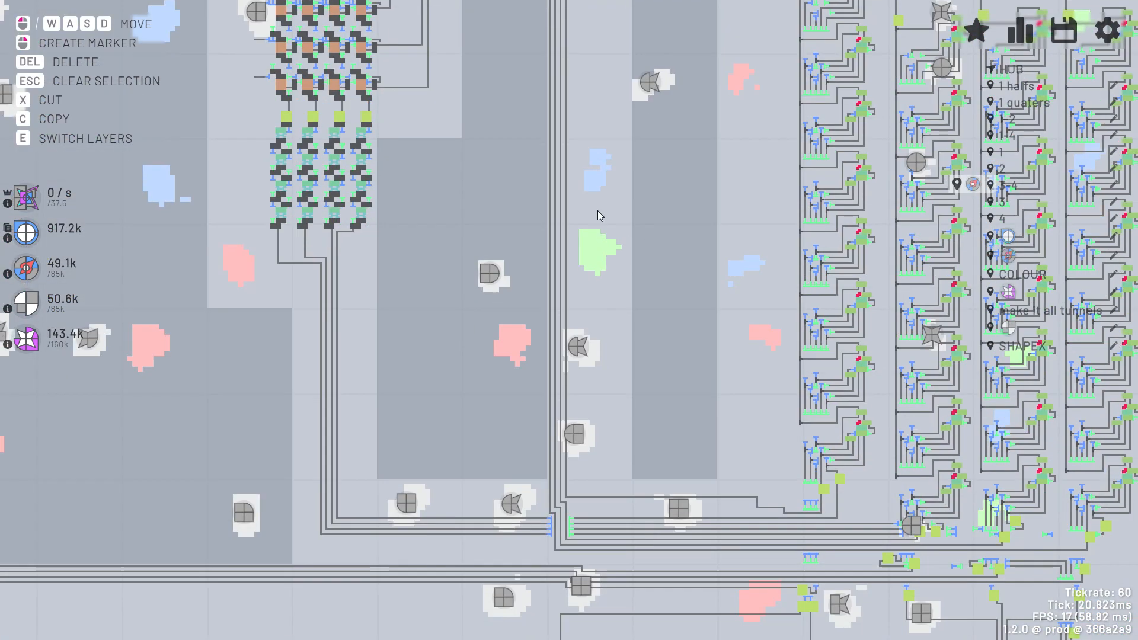
# Step: Pan along the shape belts to the hub receiving the level 161 shape at 37.5/s
pyautogui.scroll(-3)
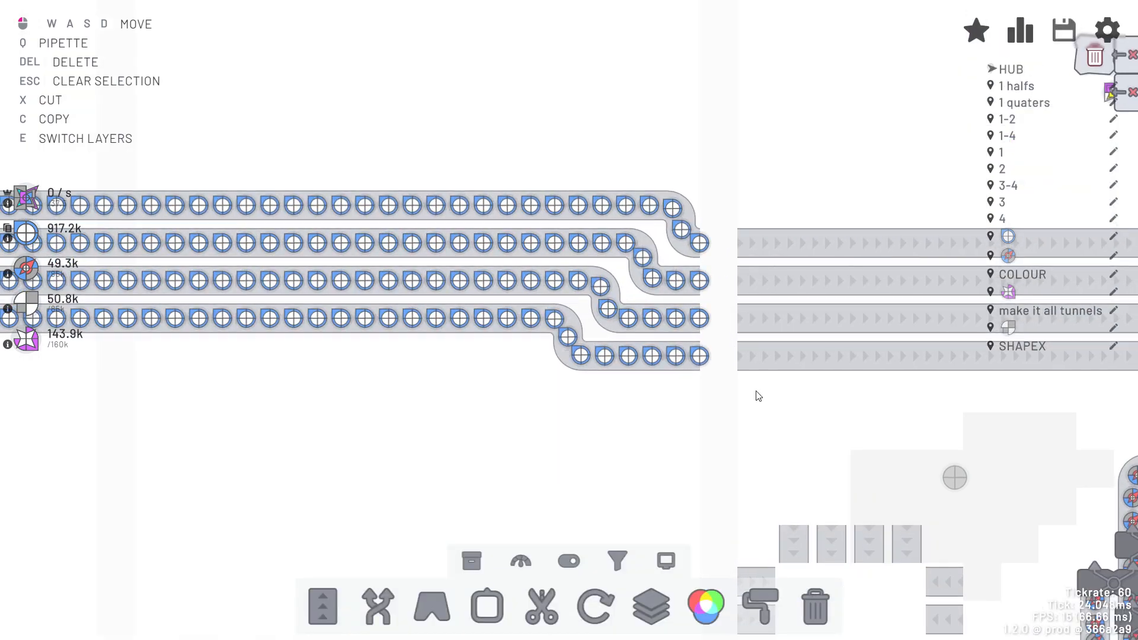
pyautogui.click(1064, 29)
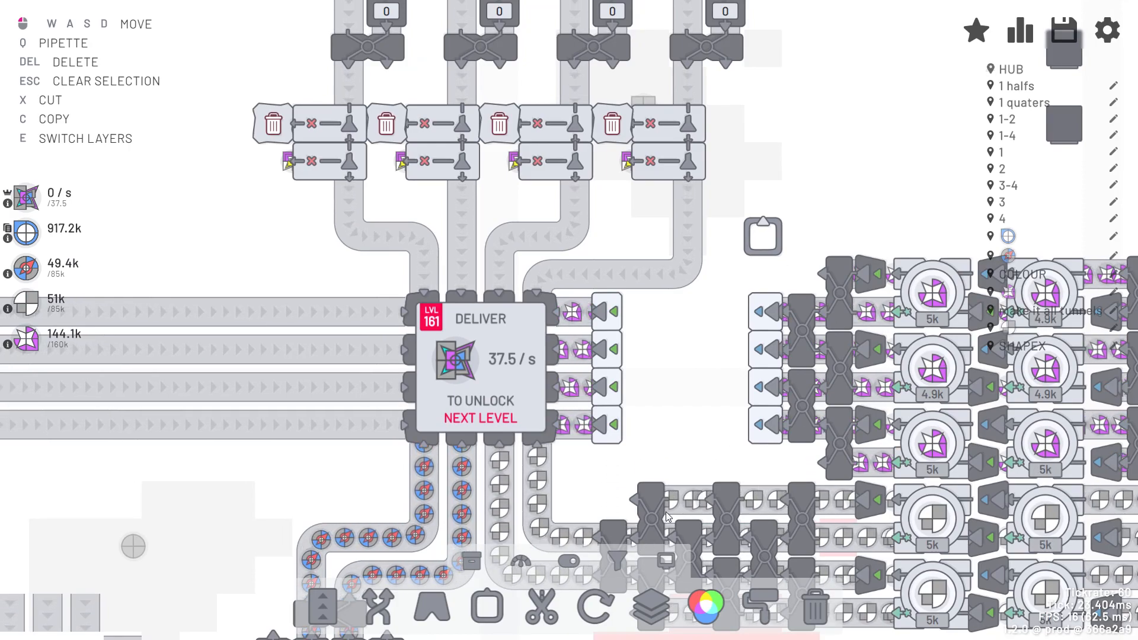
pyautogui.scroll(-3)
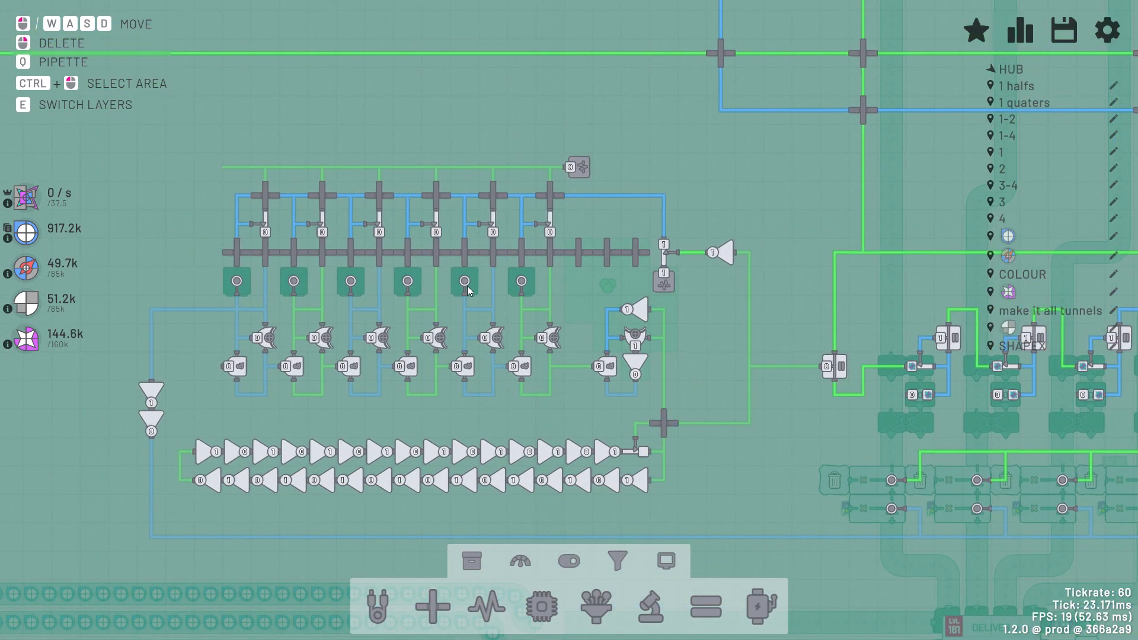
pyautogui.moveTo(386, 414)
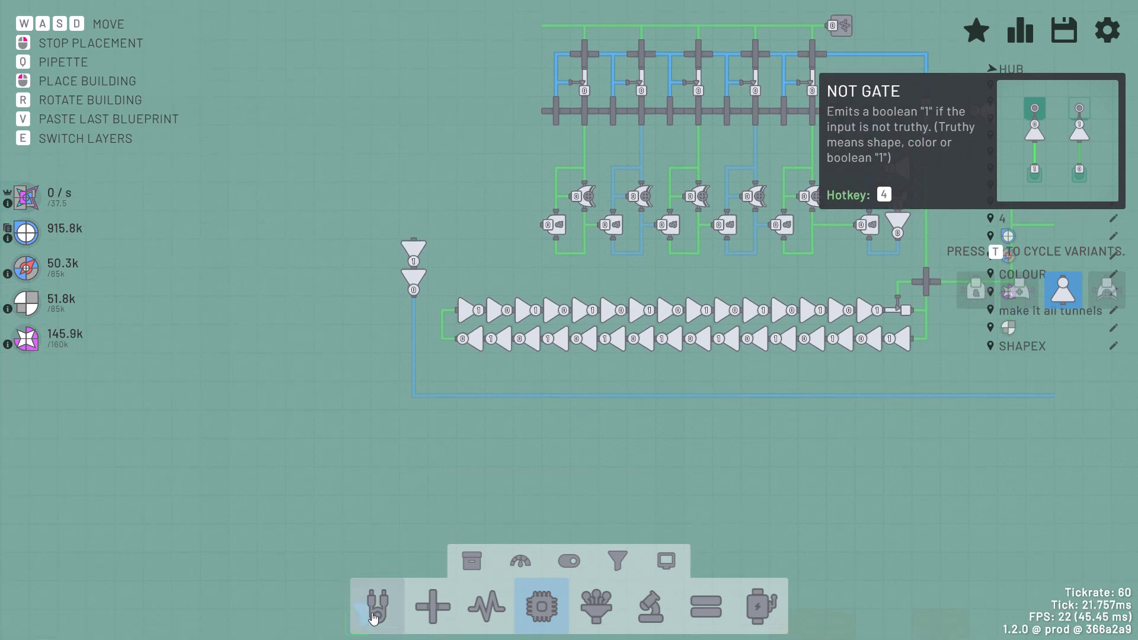
# Step: Place the copied gate pair beside the seven-stage timer circuit
pyautogui.click(376, 605)
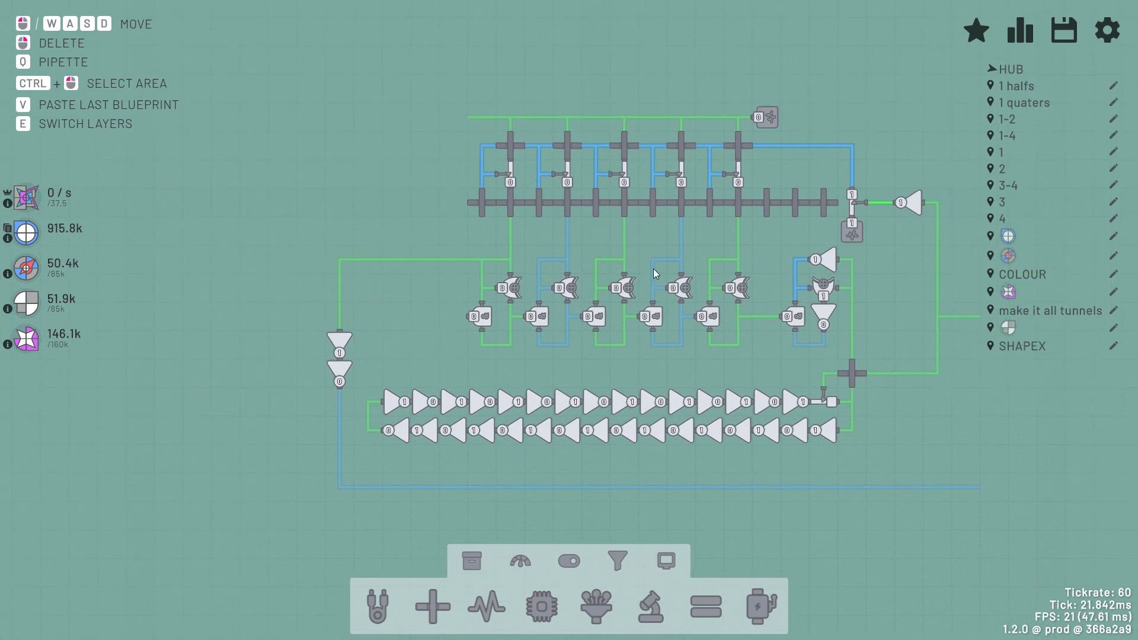
pyautogui.moveTo(511, 252)
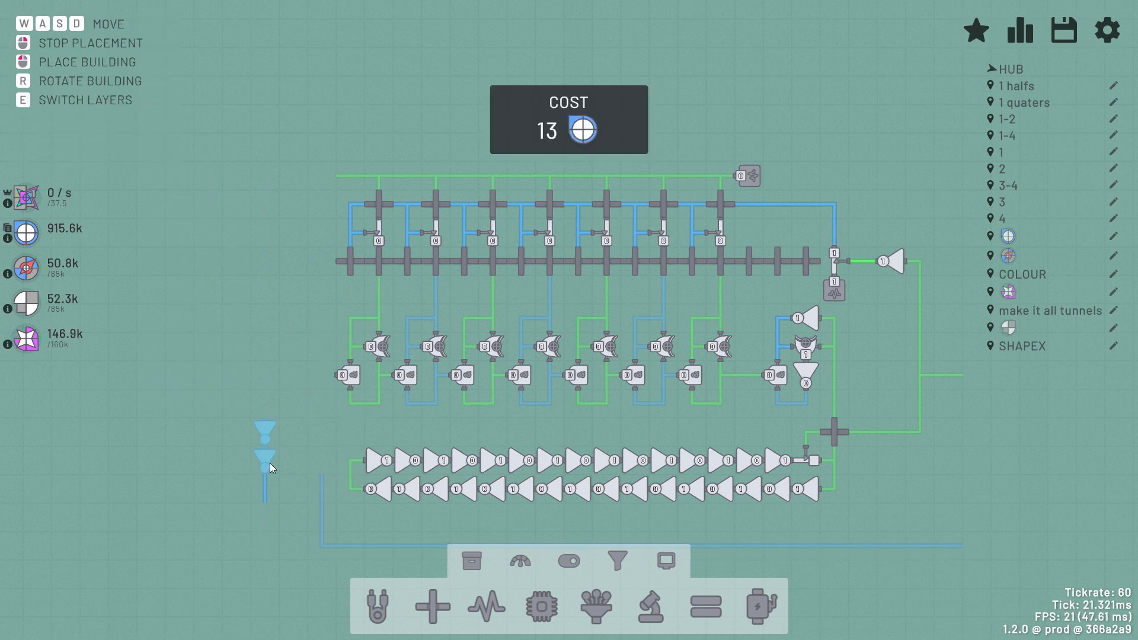
pyautogui.click(377, 606)
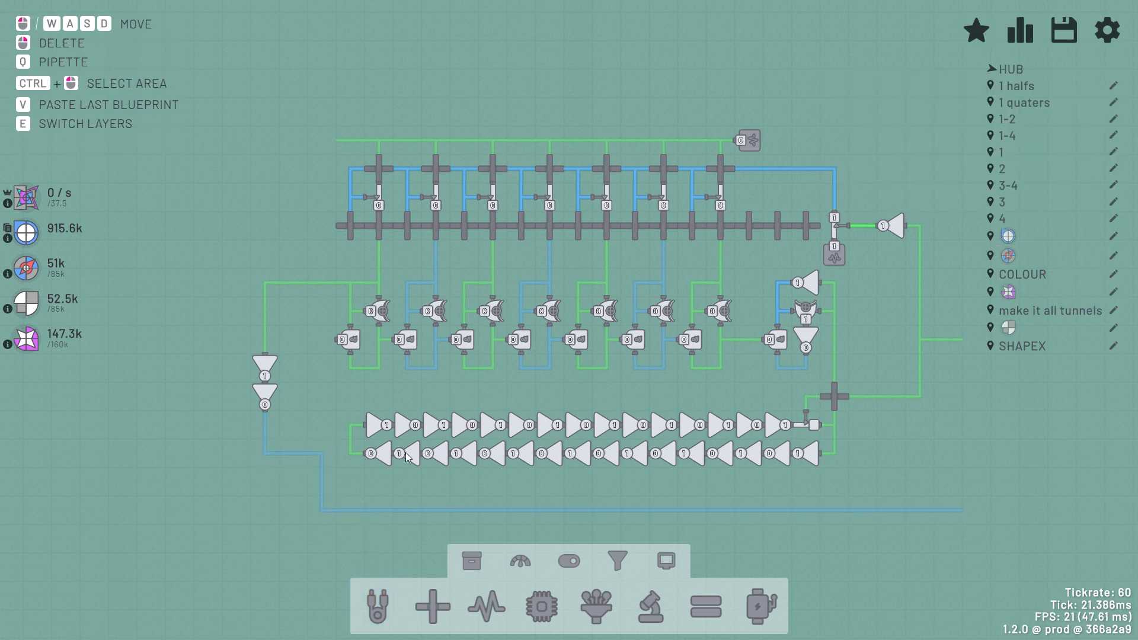
pyautogui.moveTo(890, 390)
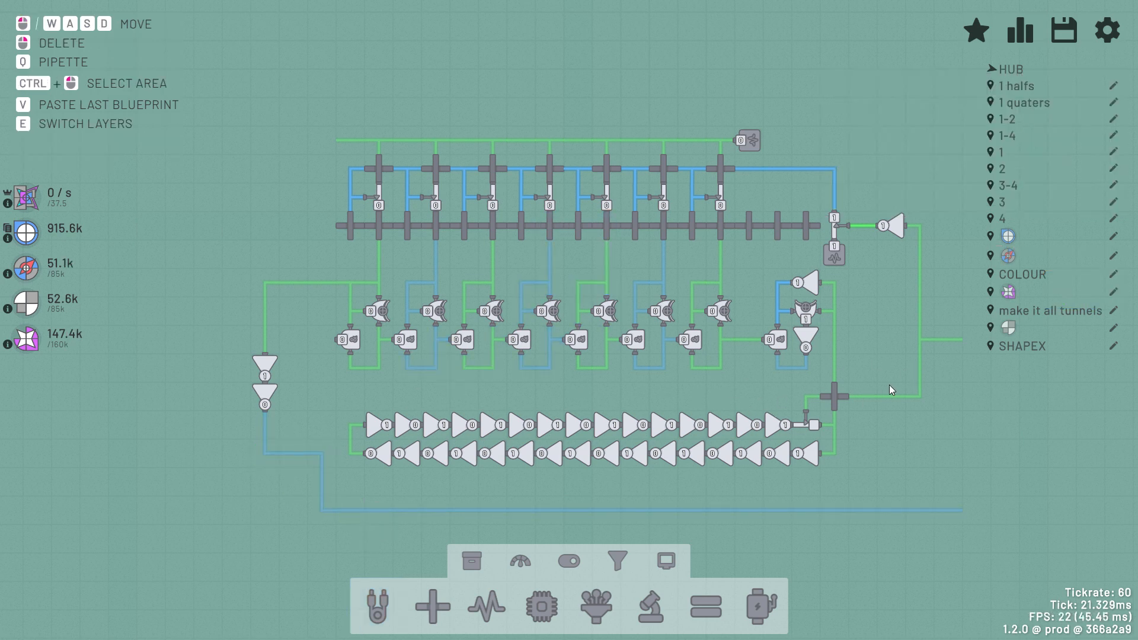